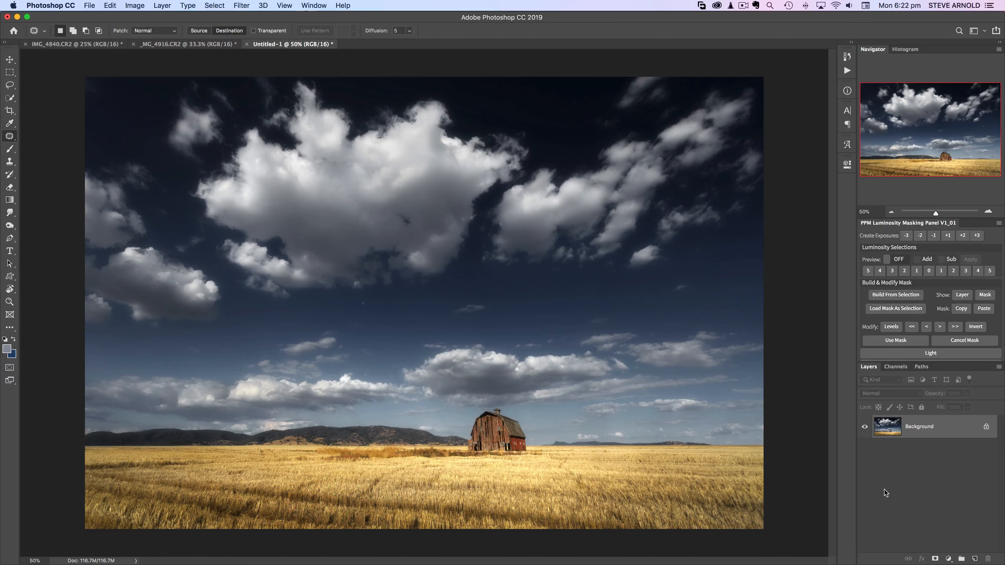
mouse_move(882, 493)
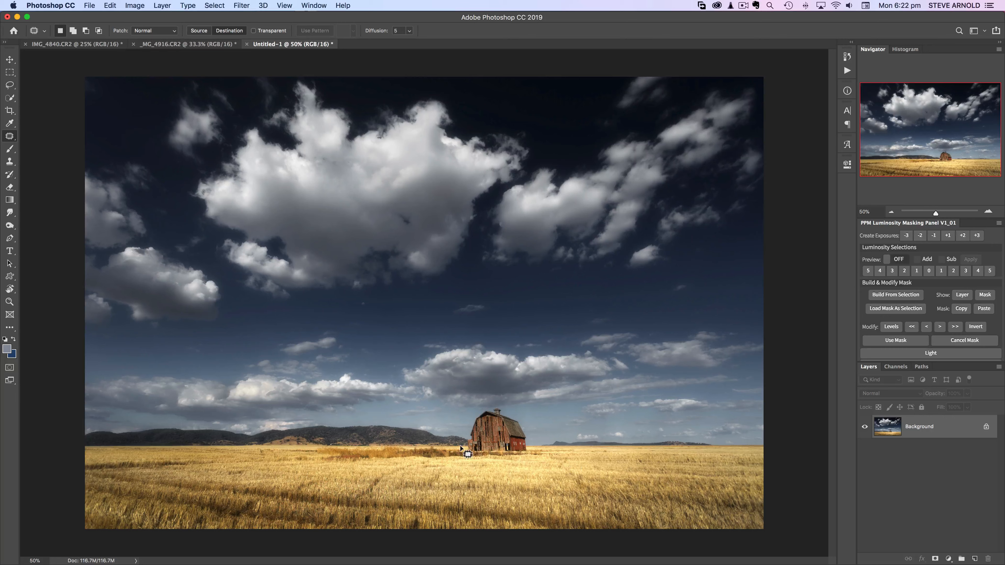
mouse_move(510, 453)
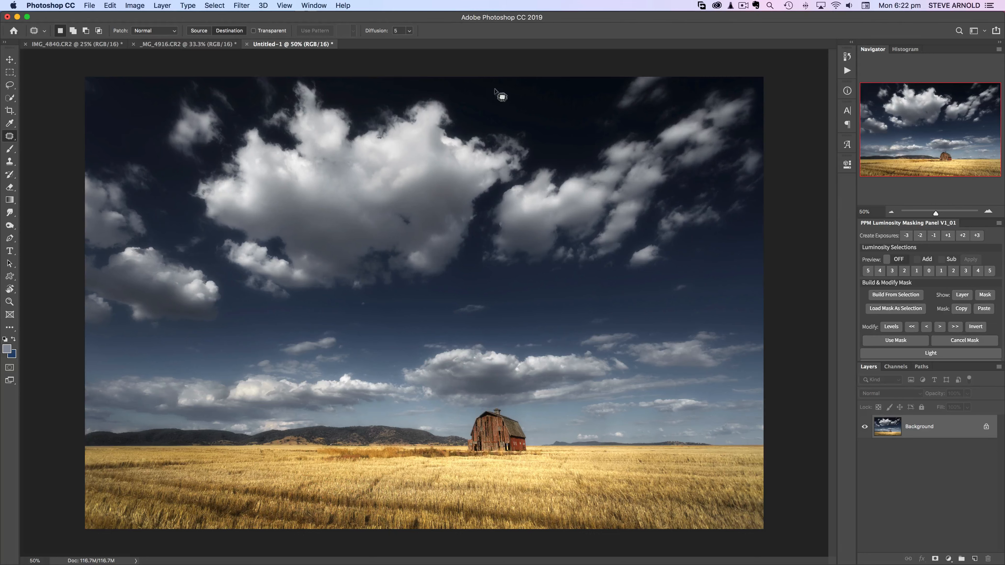
mouse_move(592, 426)
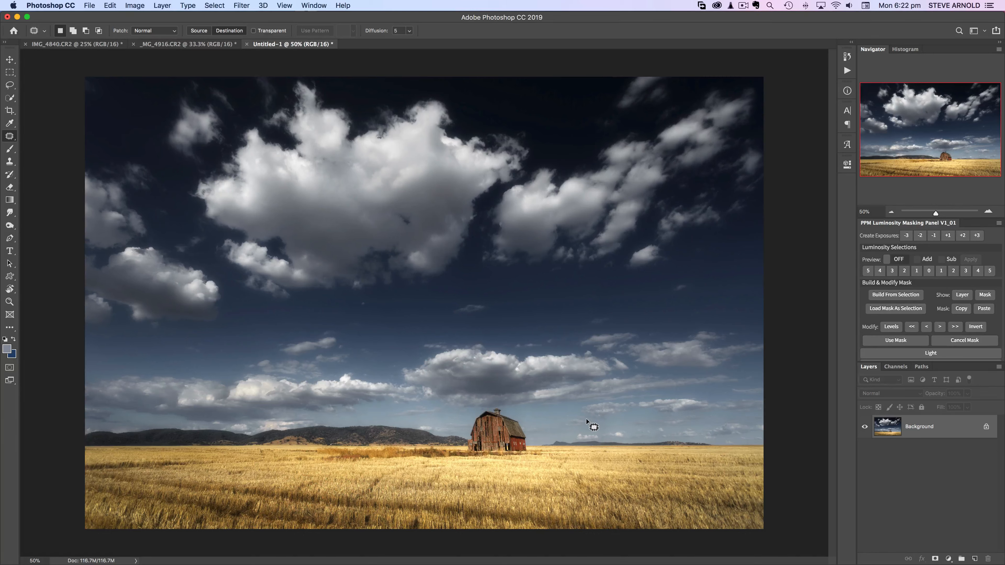
mouse_move(557, 490)
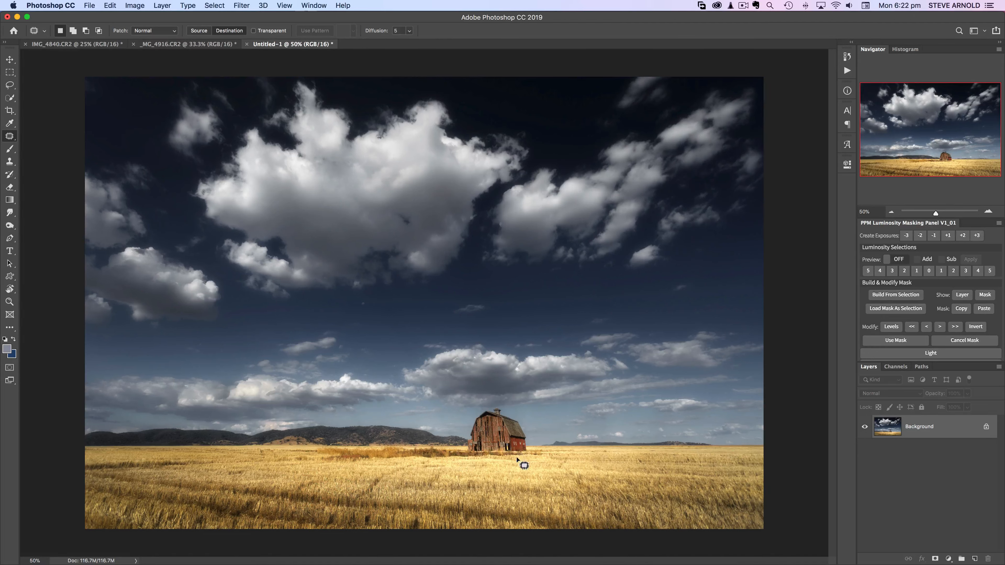
mouse_move(534, 465)
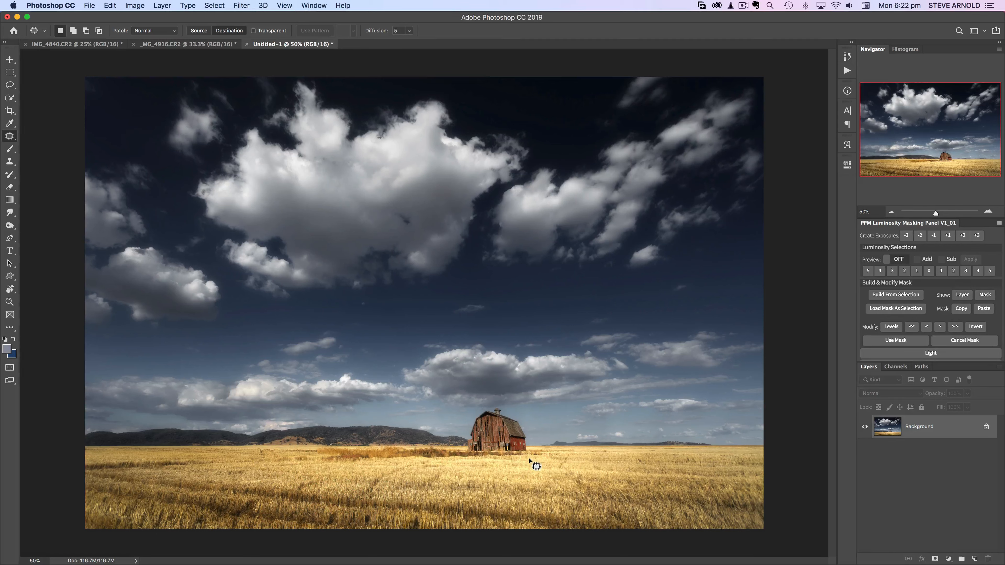
mouse_move(539, 455)
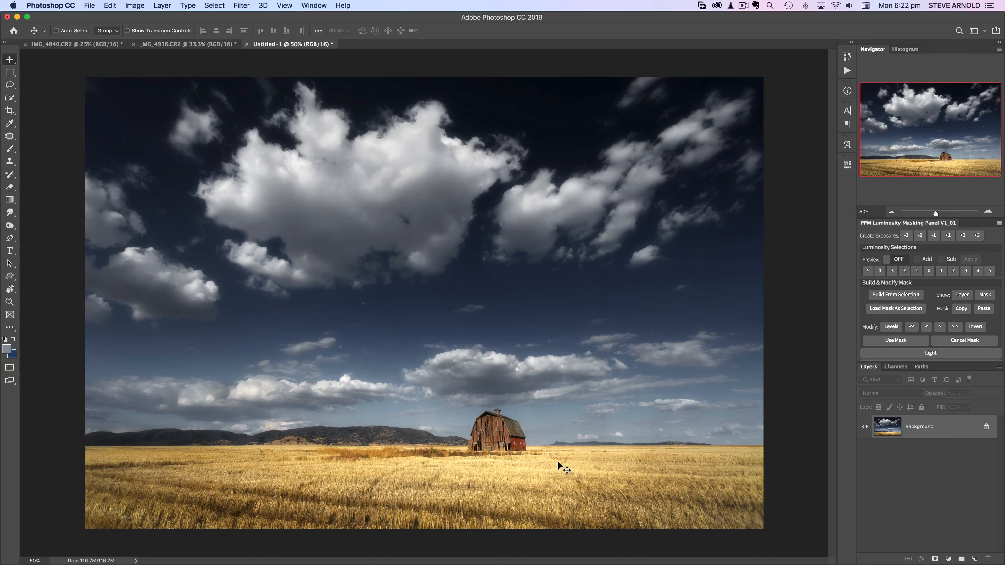
mouse_move(442, 397)
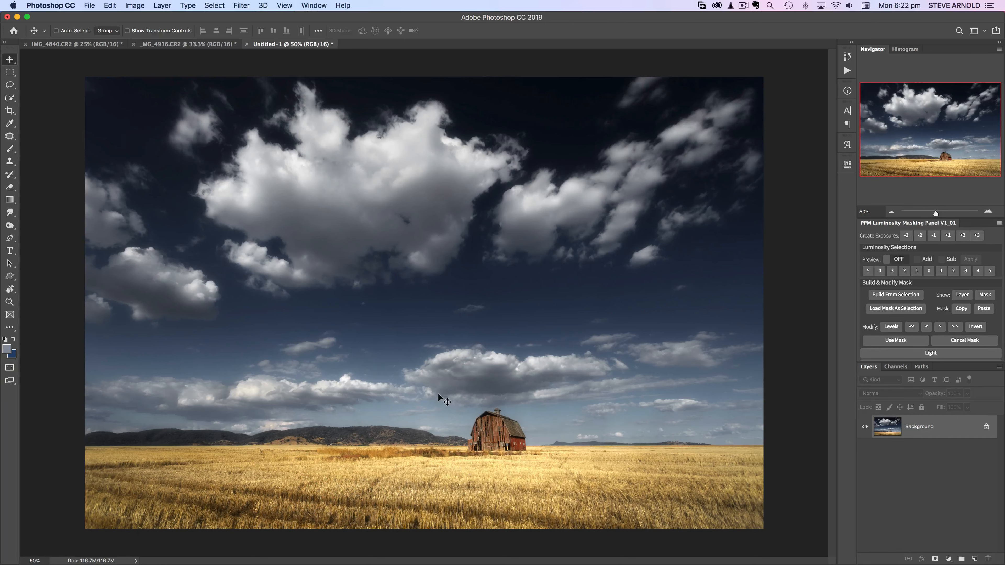
mouse_move(431, 392)
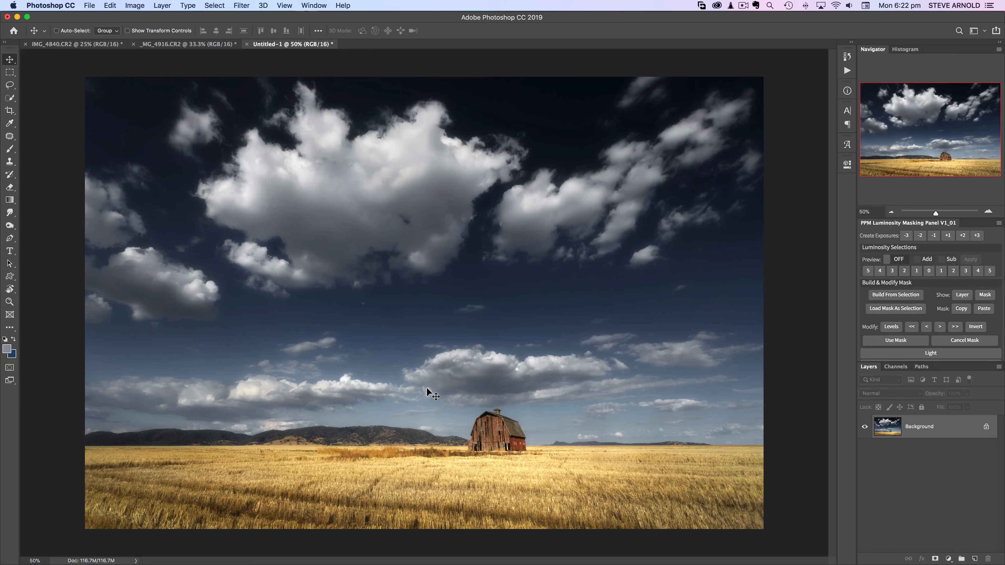
mouse_move(582, 30)
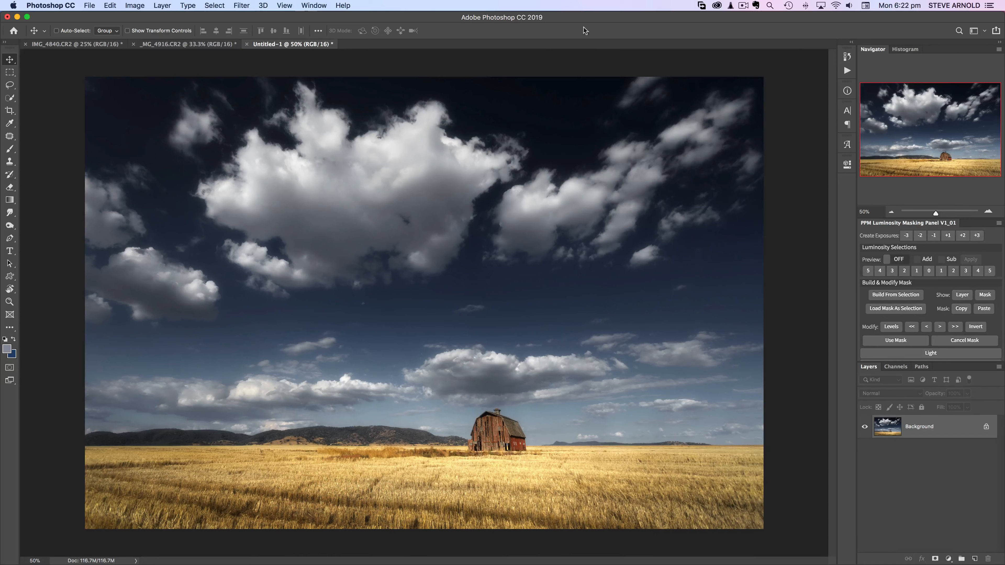
mouse_move(192, 145)
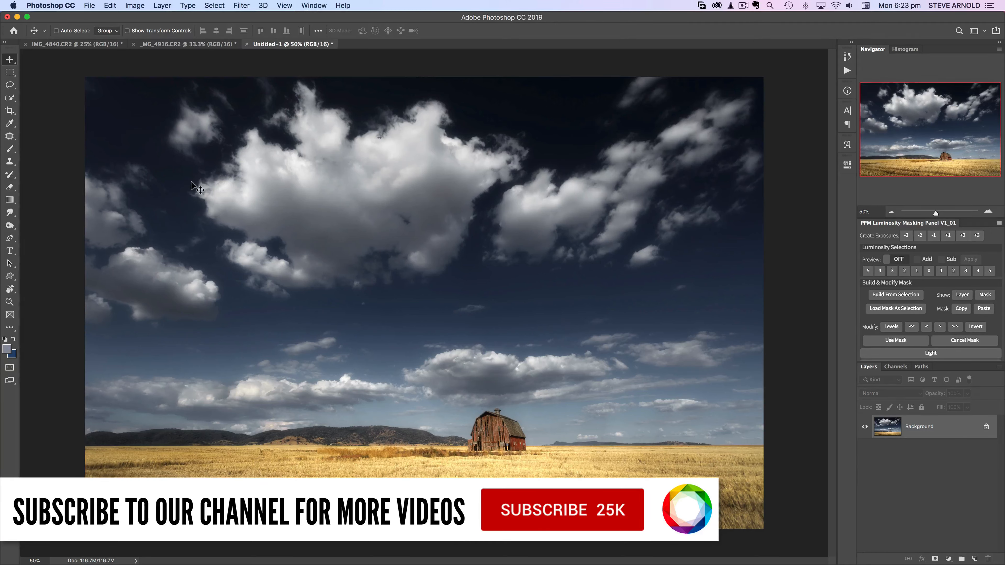
Select a rectangle around the barn and copy it onto a new Layer 1
click(11, 71)
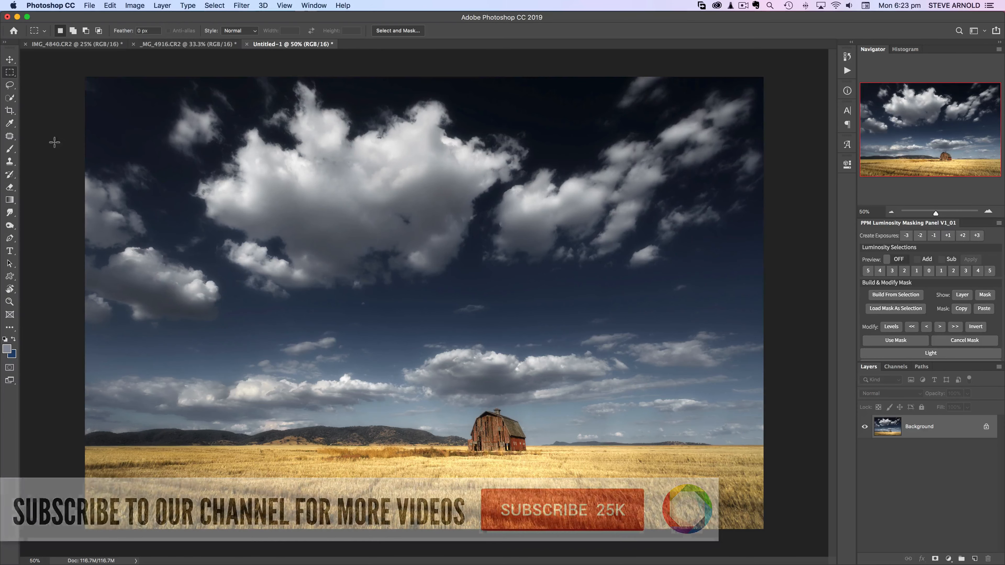
drag(439, 389, 542, 459)
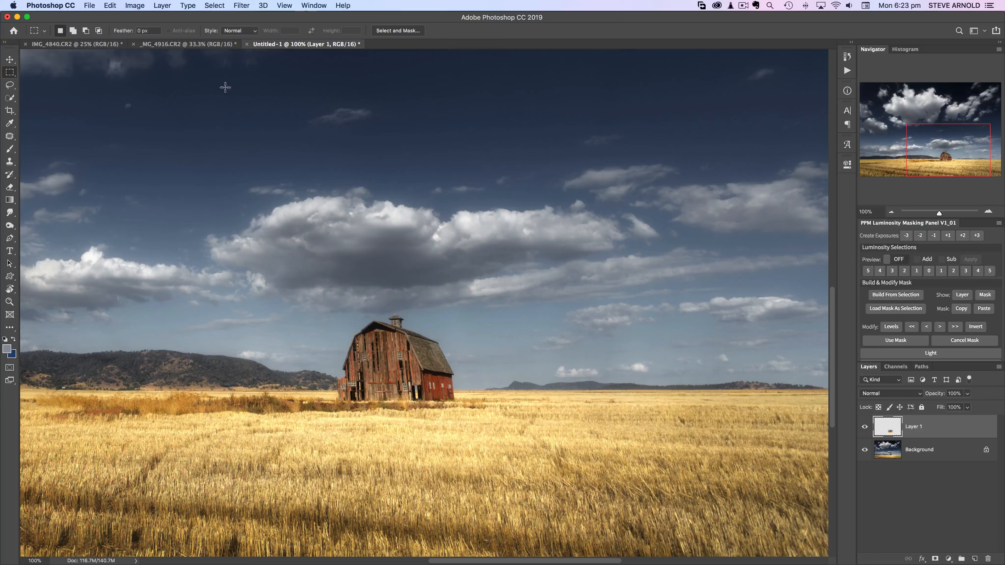
click(108, 5)
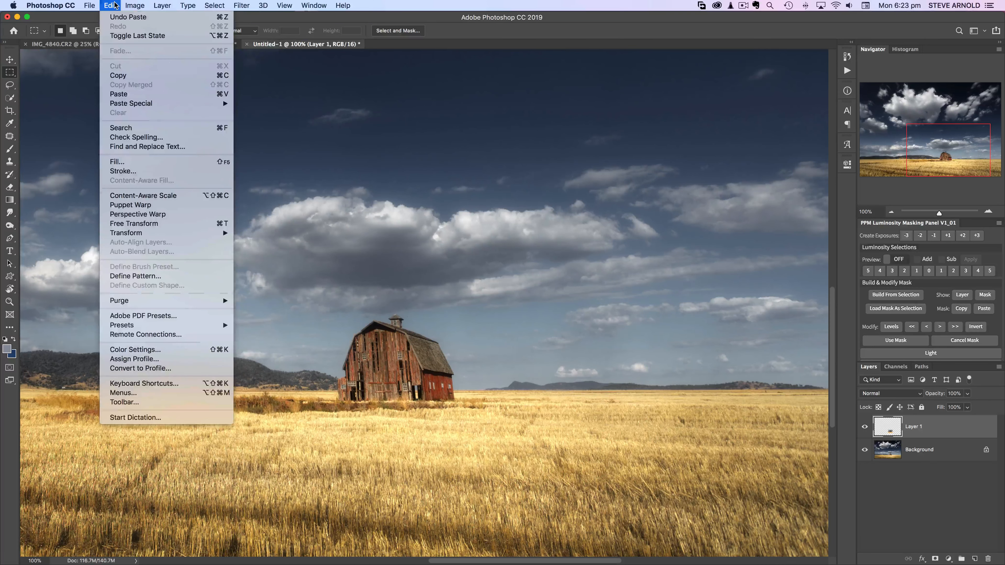
mouse_move(127, 232)
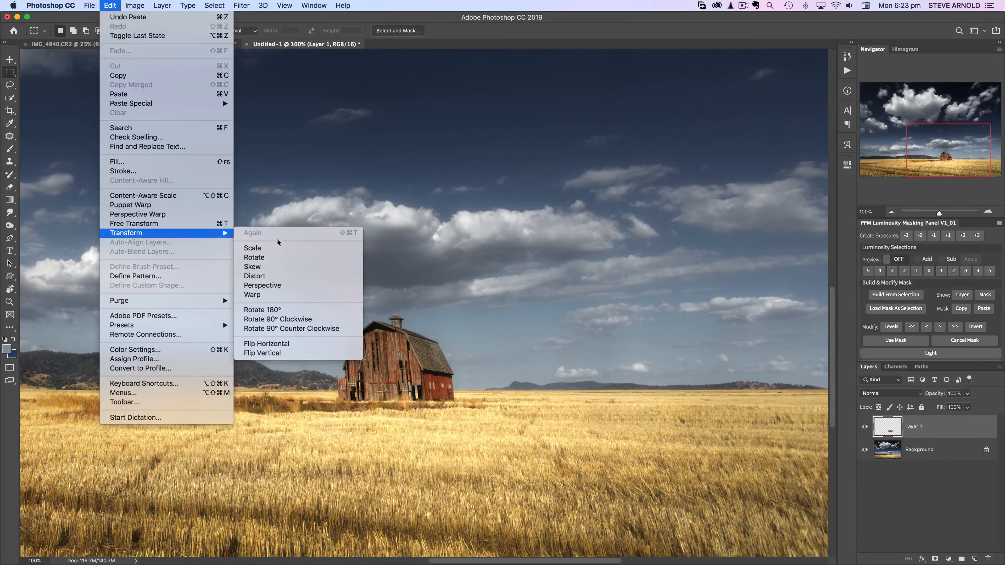
mouse_move(270, 295)
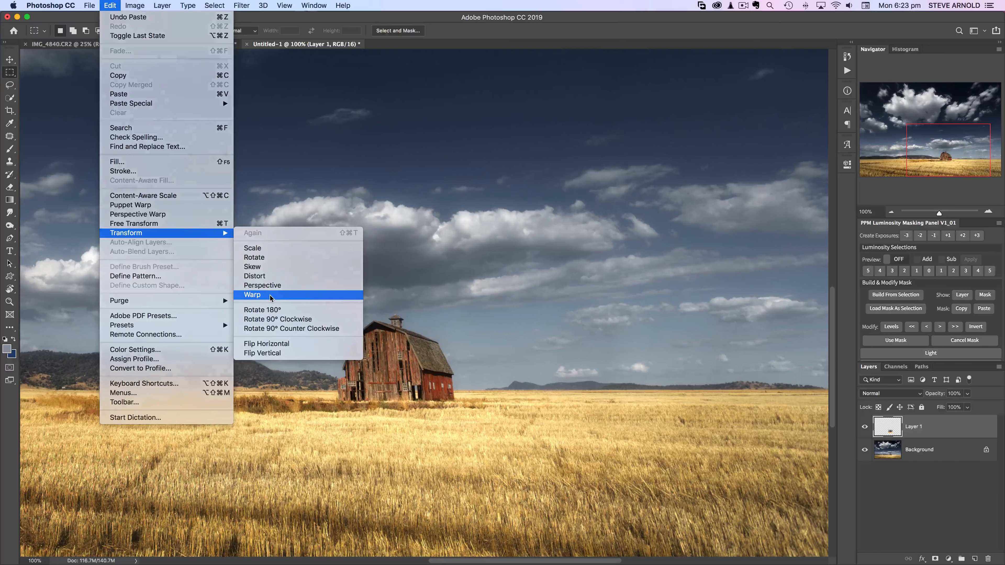
Warp the copied barn layer, bending the lower grid to pull the leaning walls upright
click(251, 294)
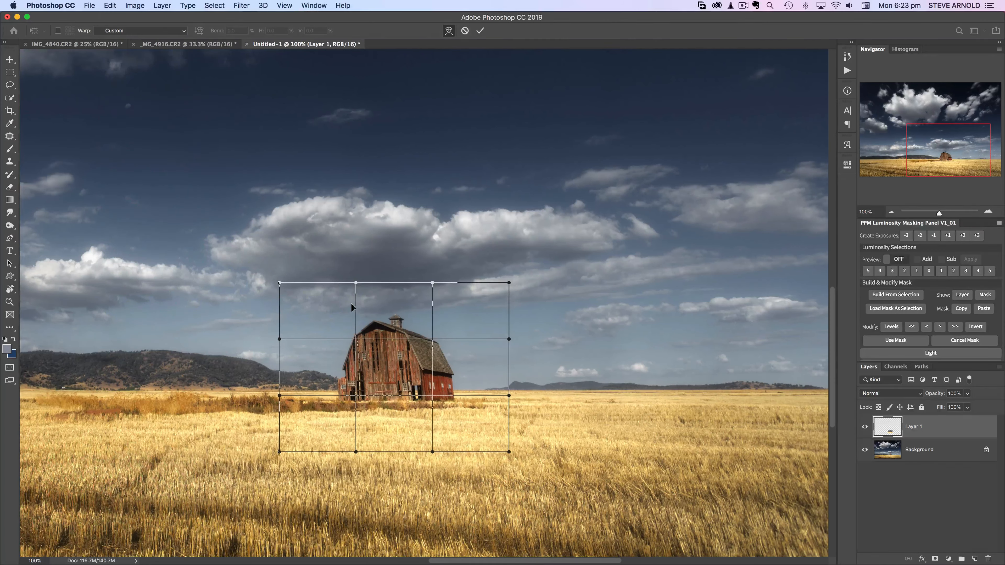
mouse_move(331, 393)
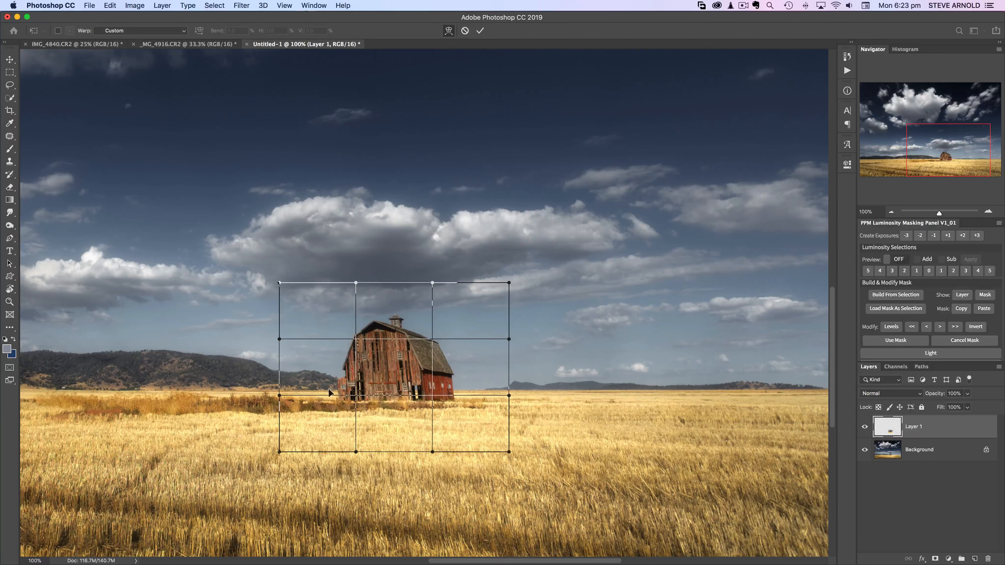
mouse_move(403, 369)
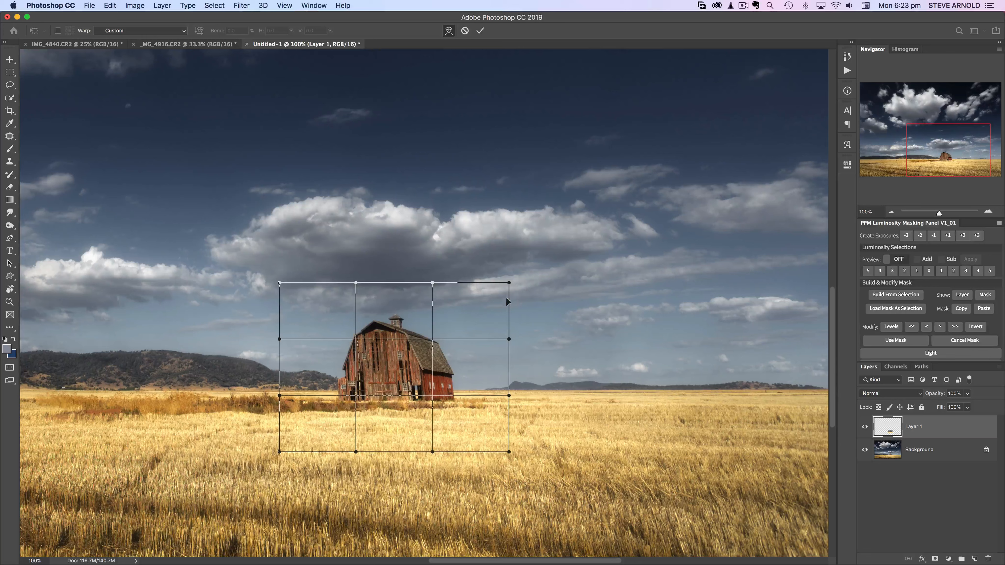
mouse_move(440, 360)
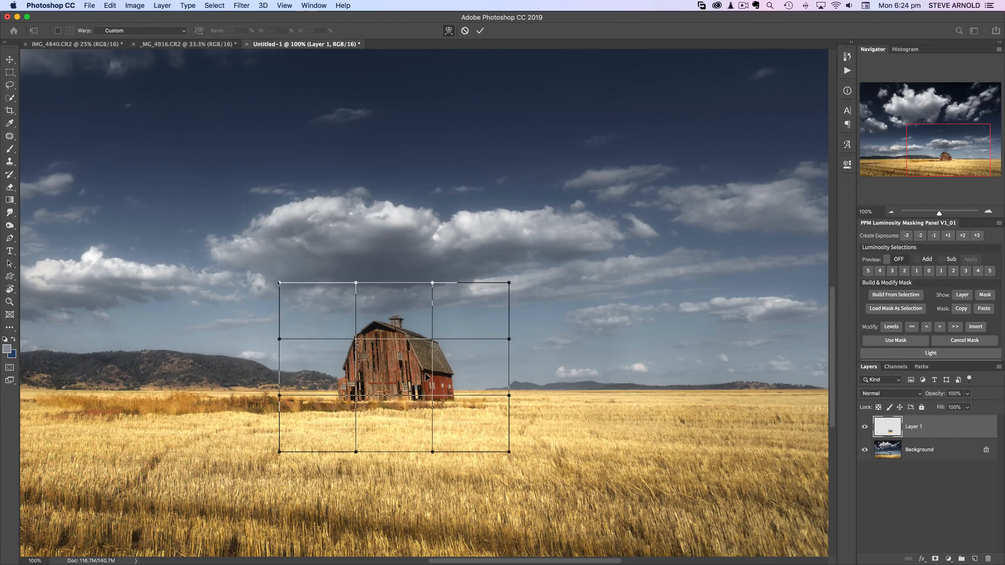
mouse_move(213, 320)
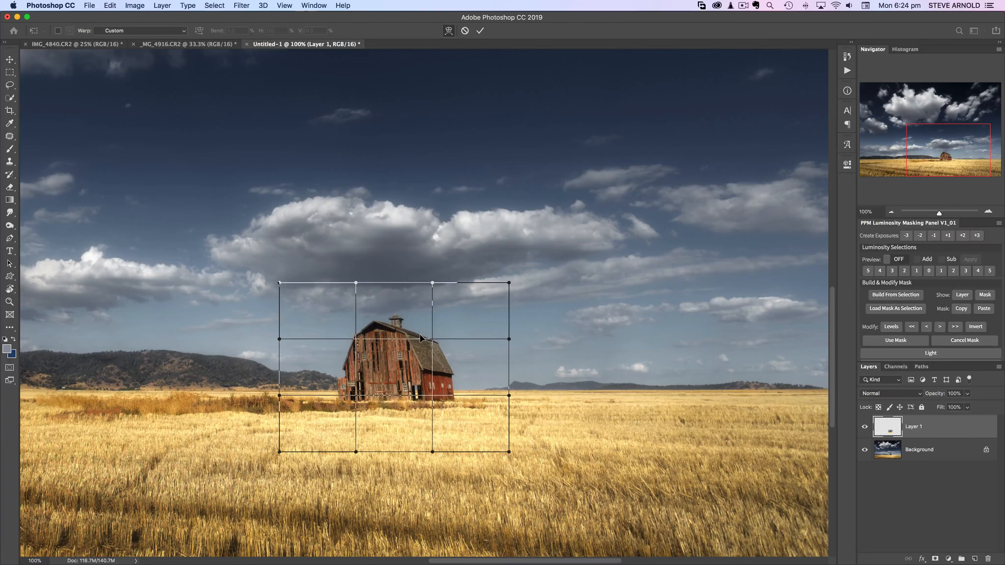
mouse_move(426, 329)
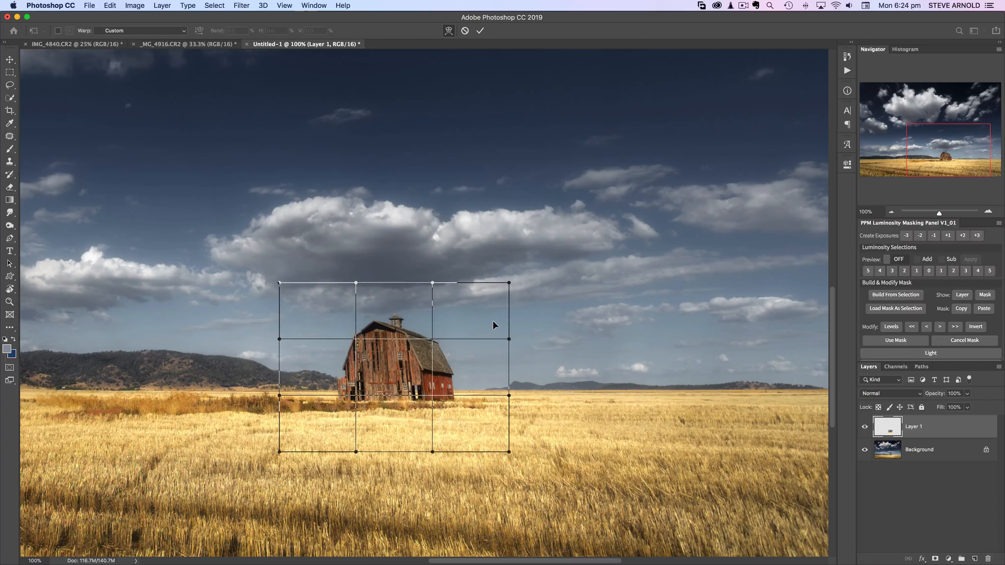
mouse_move(432, 285)
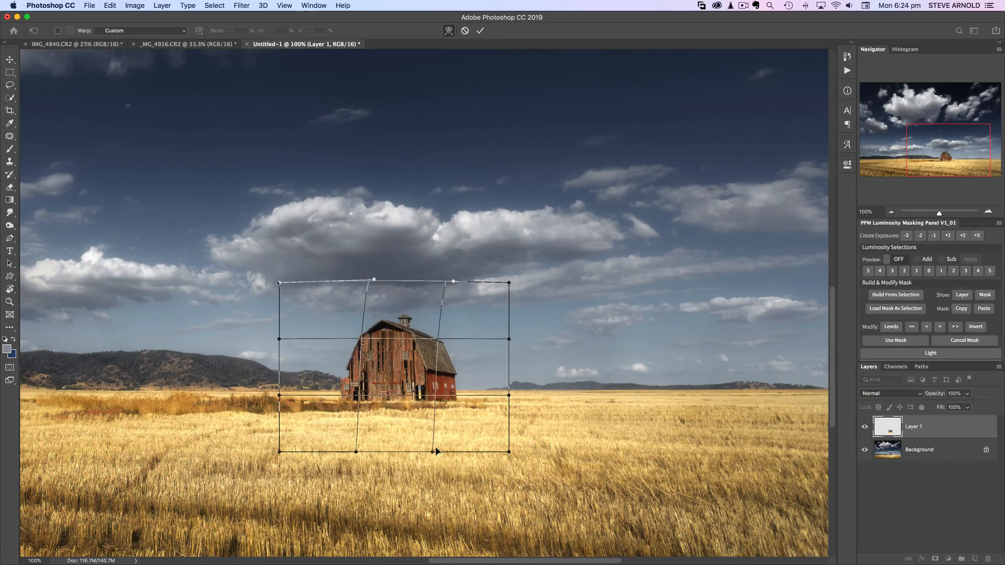
mouse_move(513, 460)
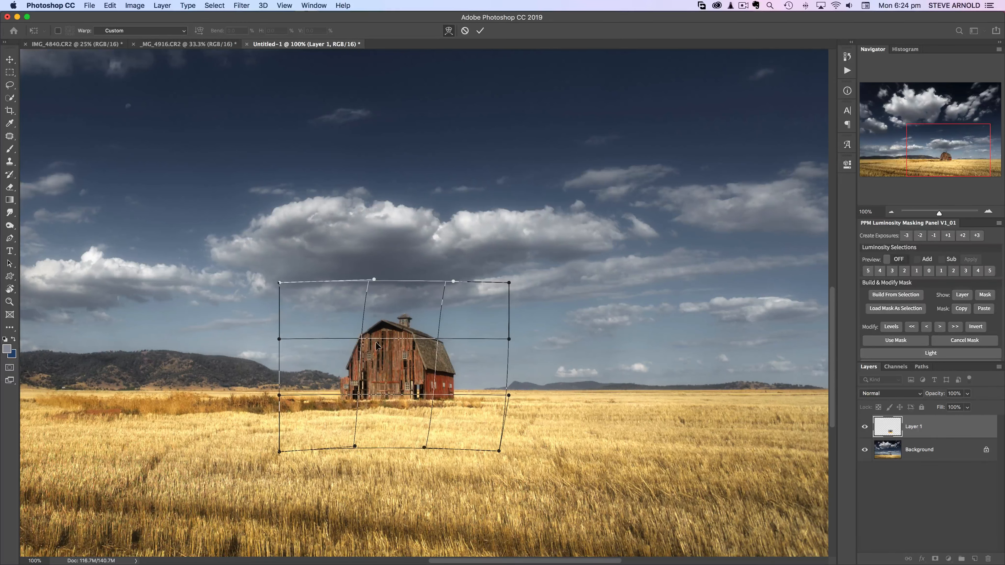
drag(373, 280, 367, 283)
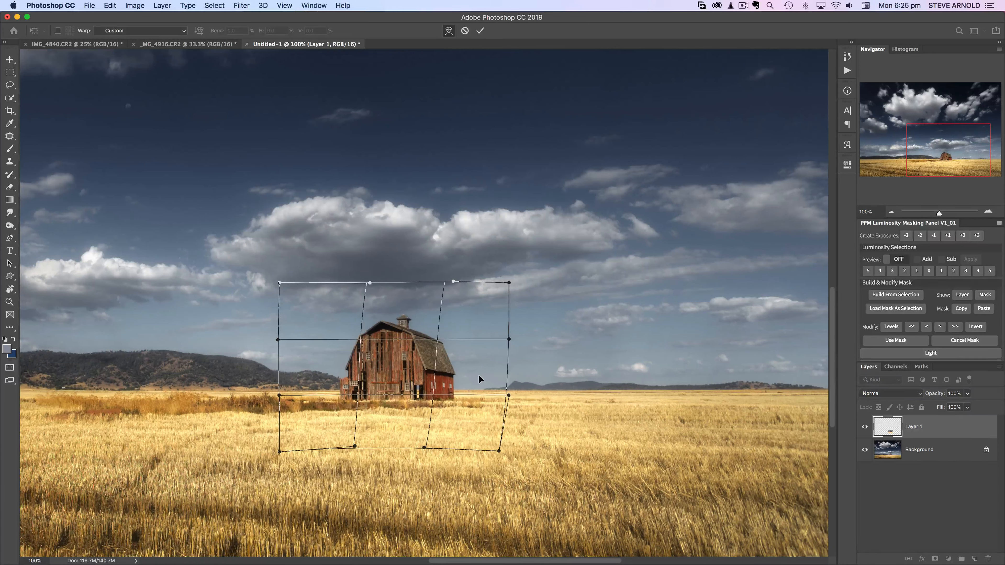
Commit the warp so the barn's walls stand straight on Layer 1
click(479, 31)
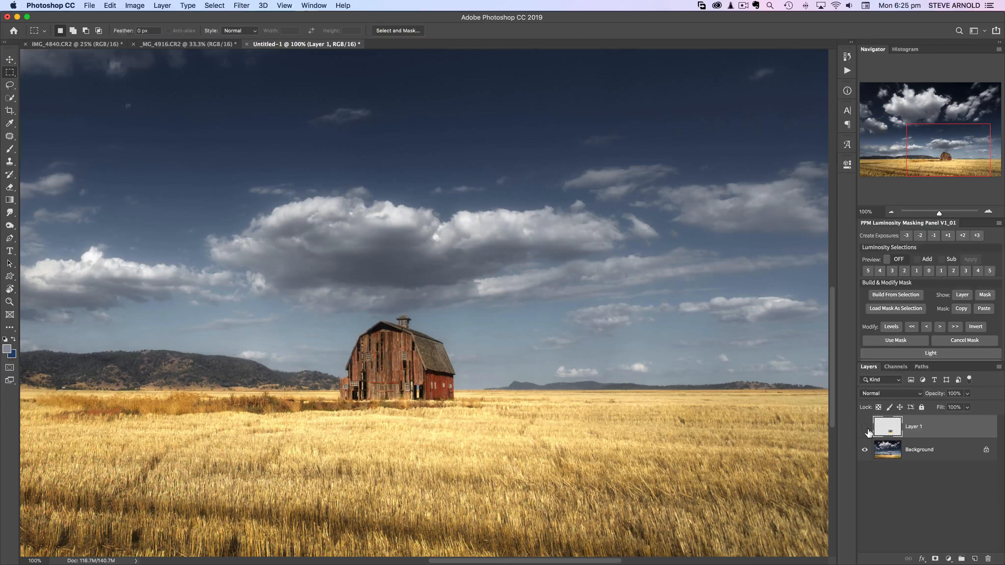
Compare the straightened barn against the original and ready the layer for masking
click(865, 426)
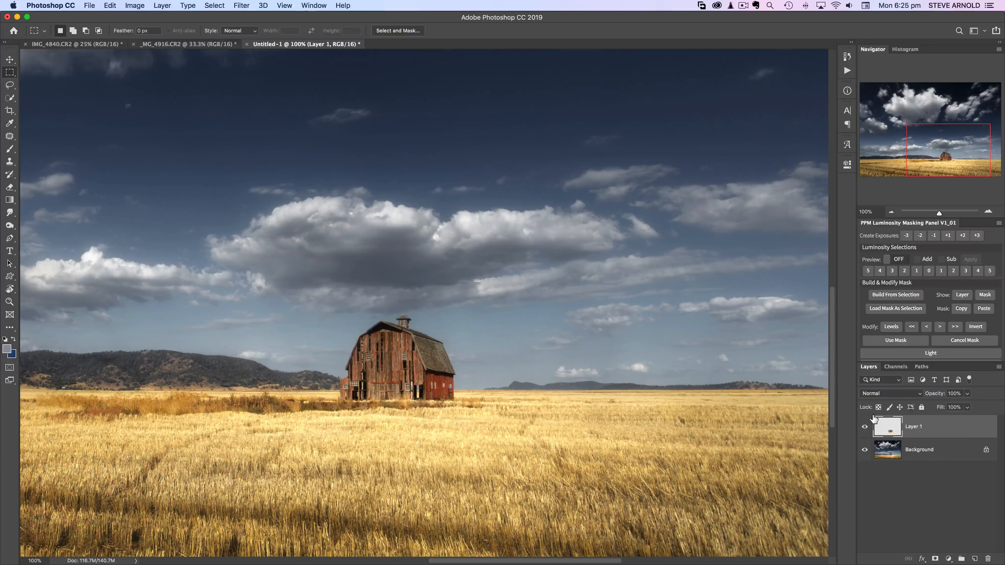
mouse_move(858, 435)
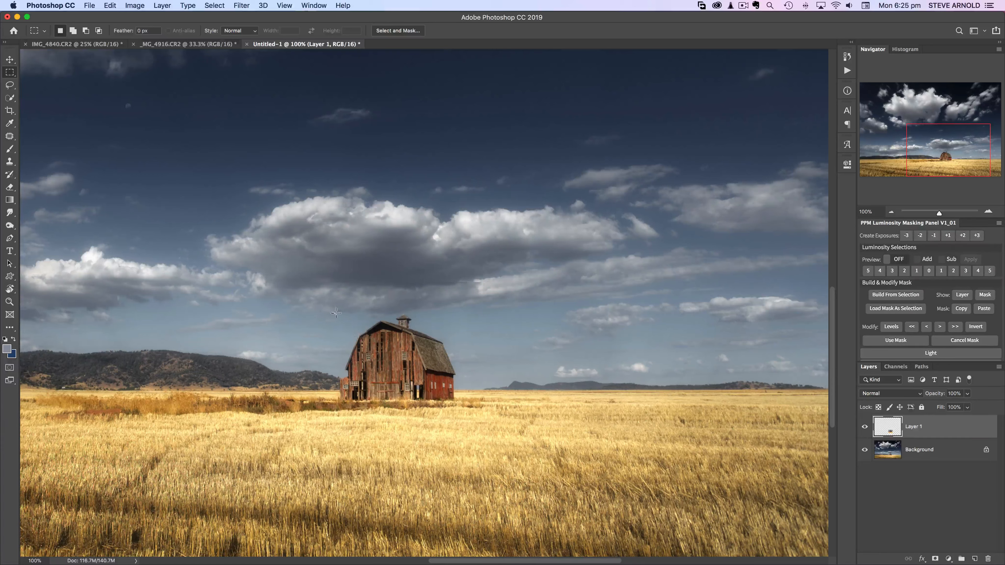
click(10, 59)
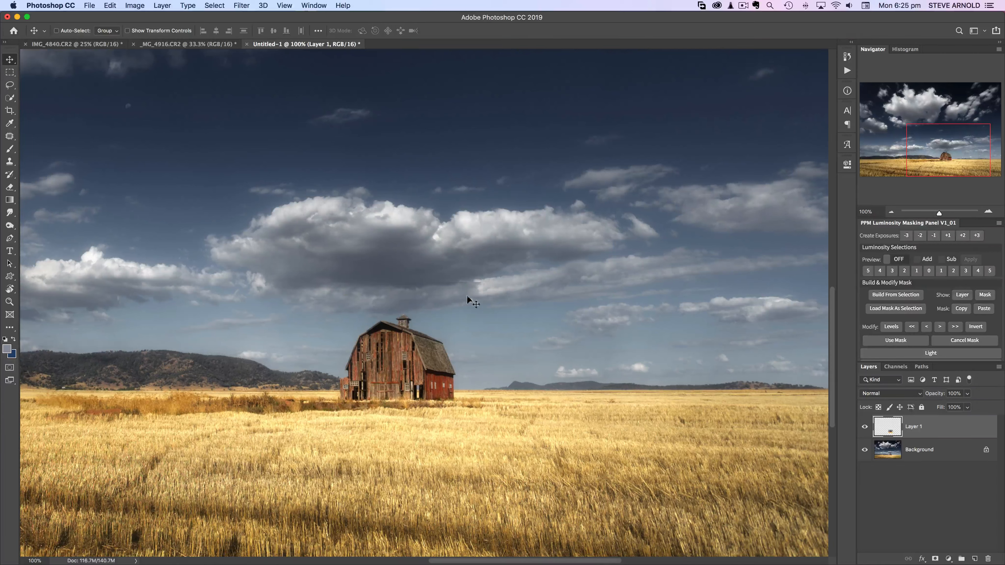
mouse_move(470, 289)
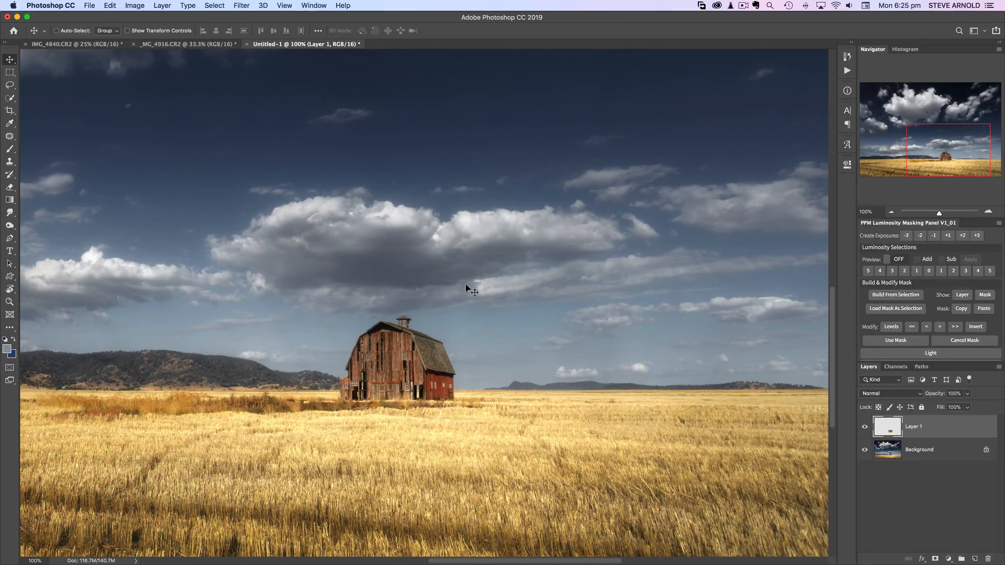
mouse_move(333, 291)
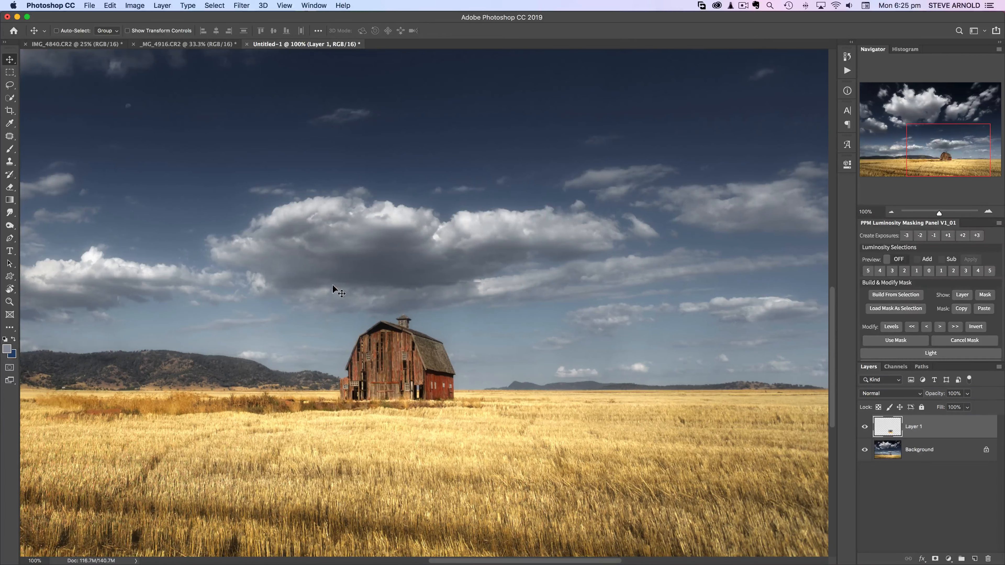
mouse_move(379, 296)
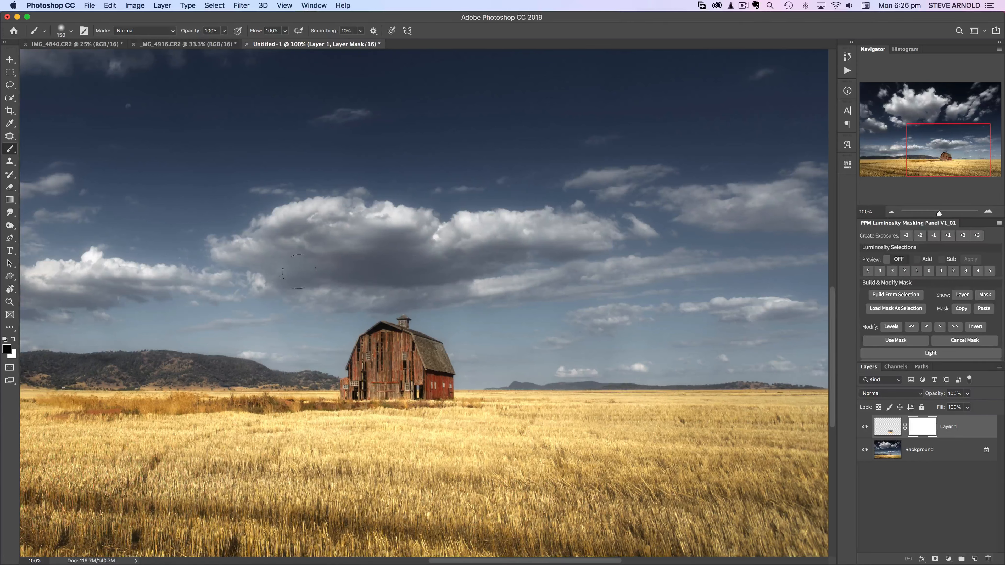
Paint black on the layer mask along the warped edges to blend them into the photo
click(71, 31)
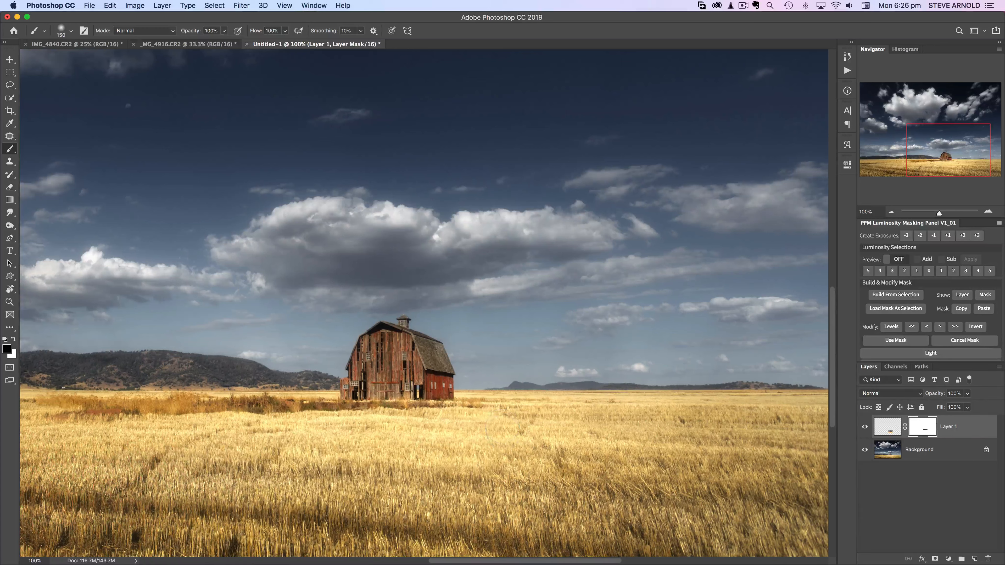
drag(308, 445, 487, 436)
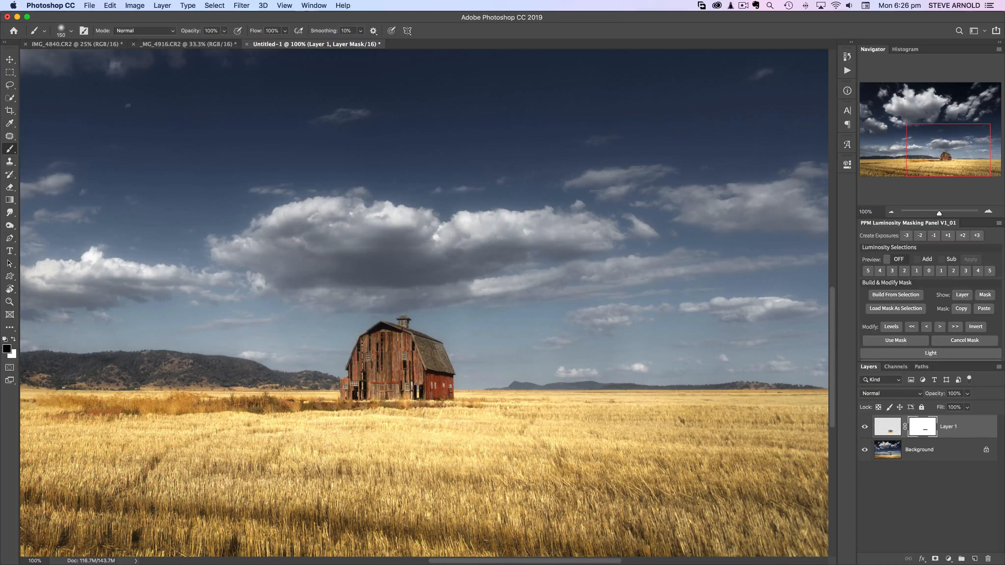